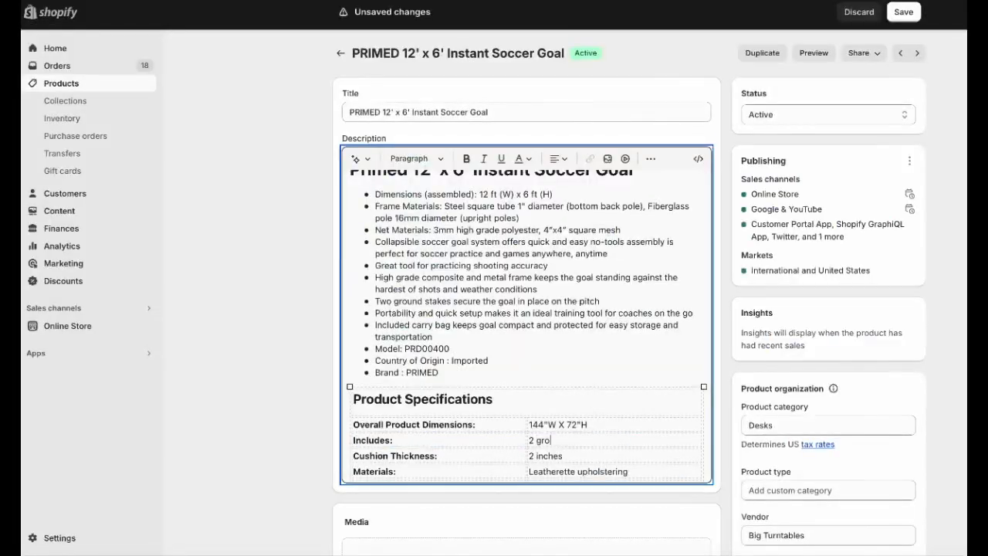
scroll(down, 3)
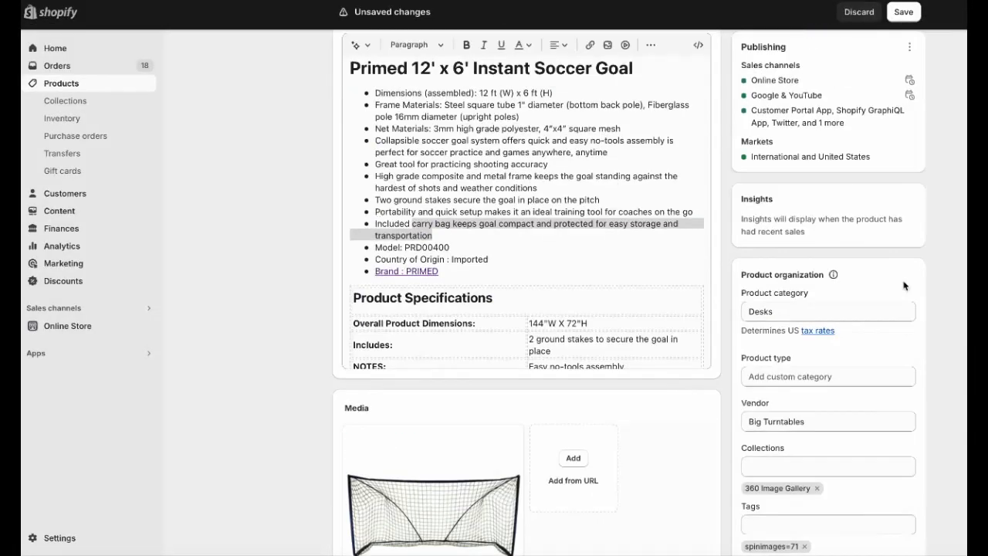